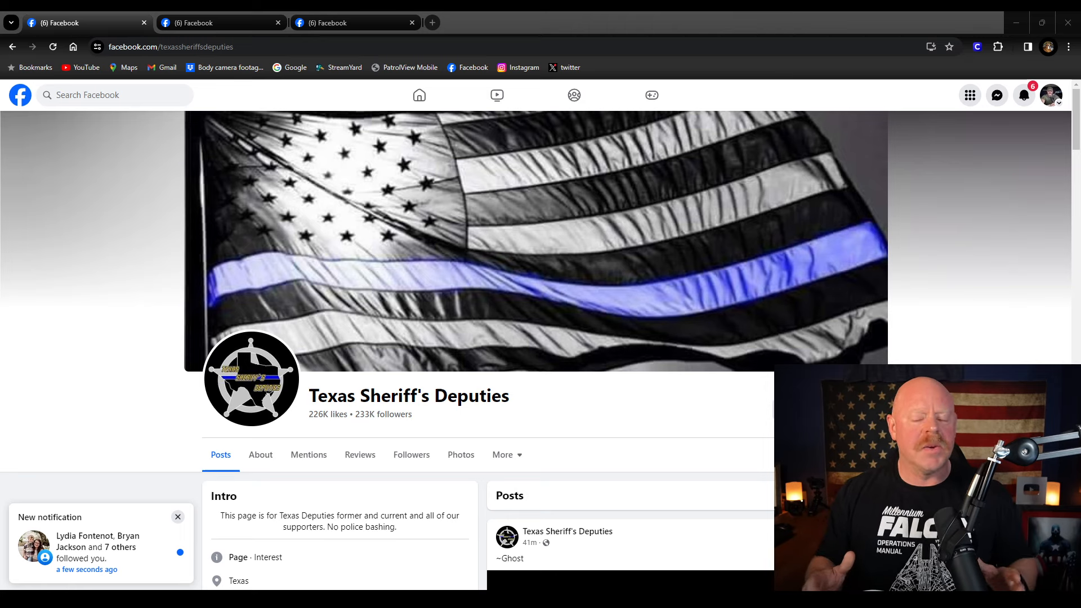
Read the meme's comment thread, then return to the Texas Sheriff's Deputies page grid.
scroll("down", 3)
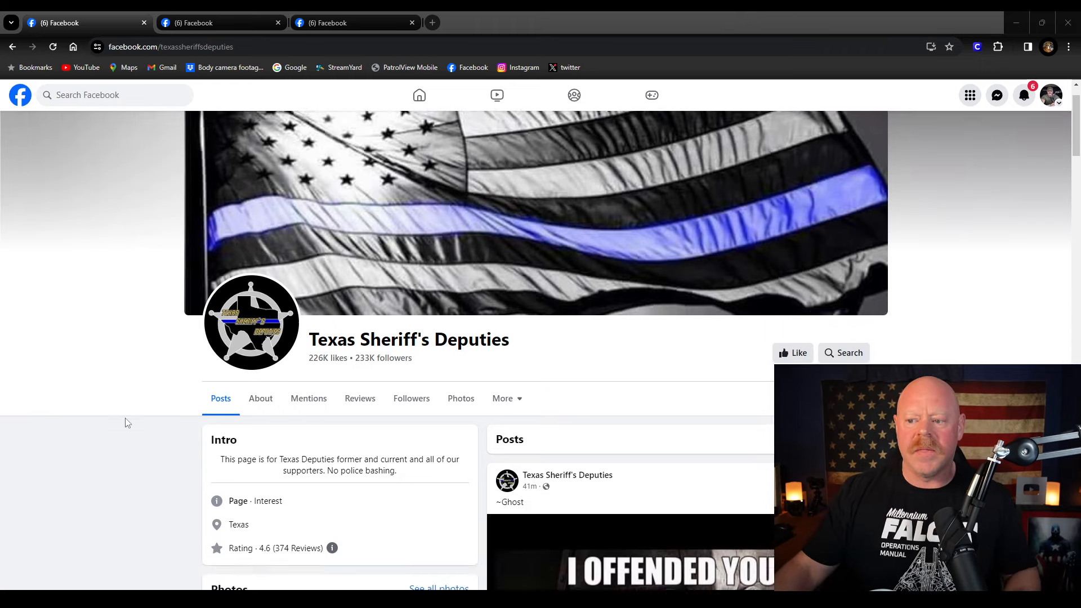
scroll("down", 3)
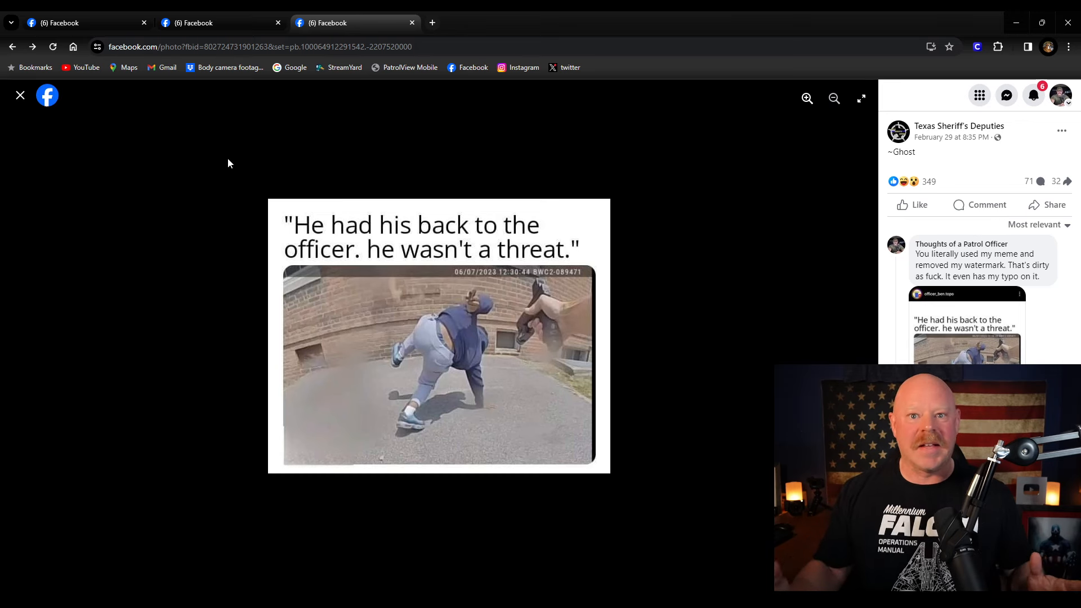
left_click(20, 96)
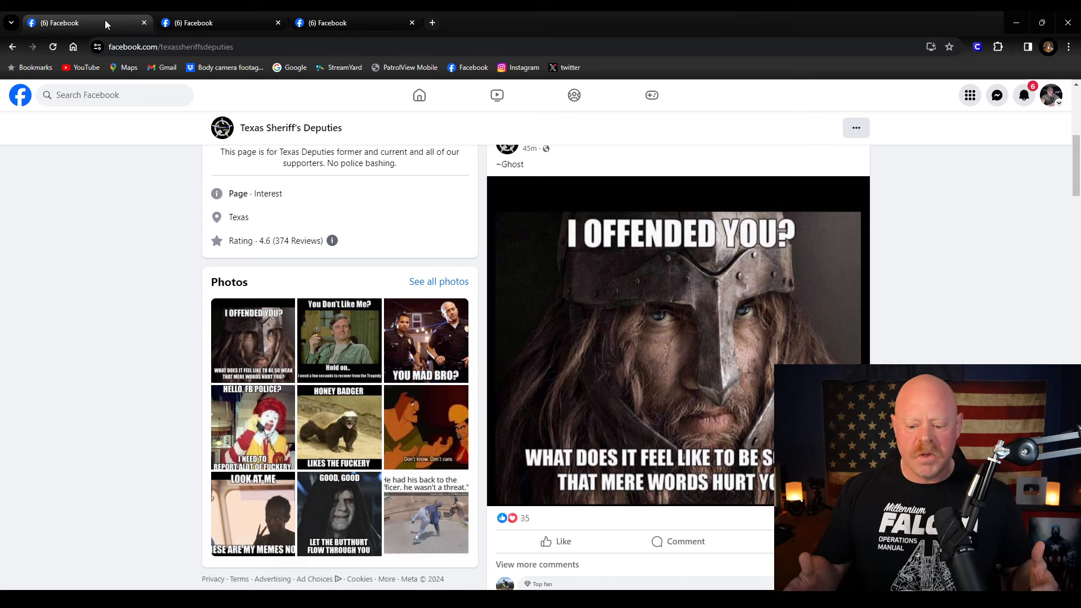